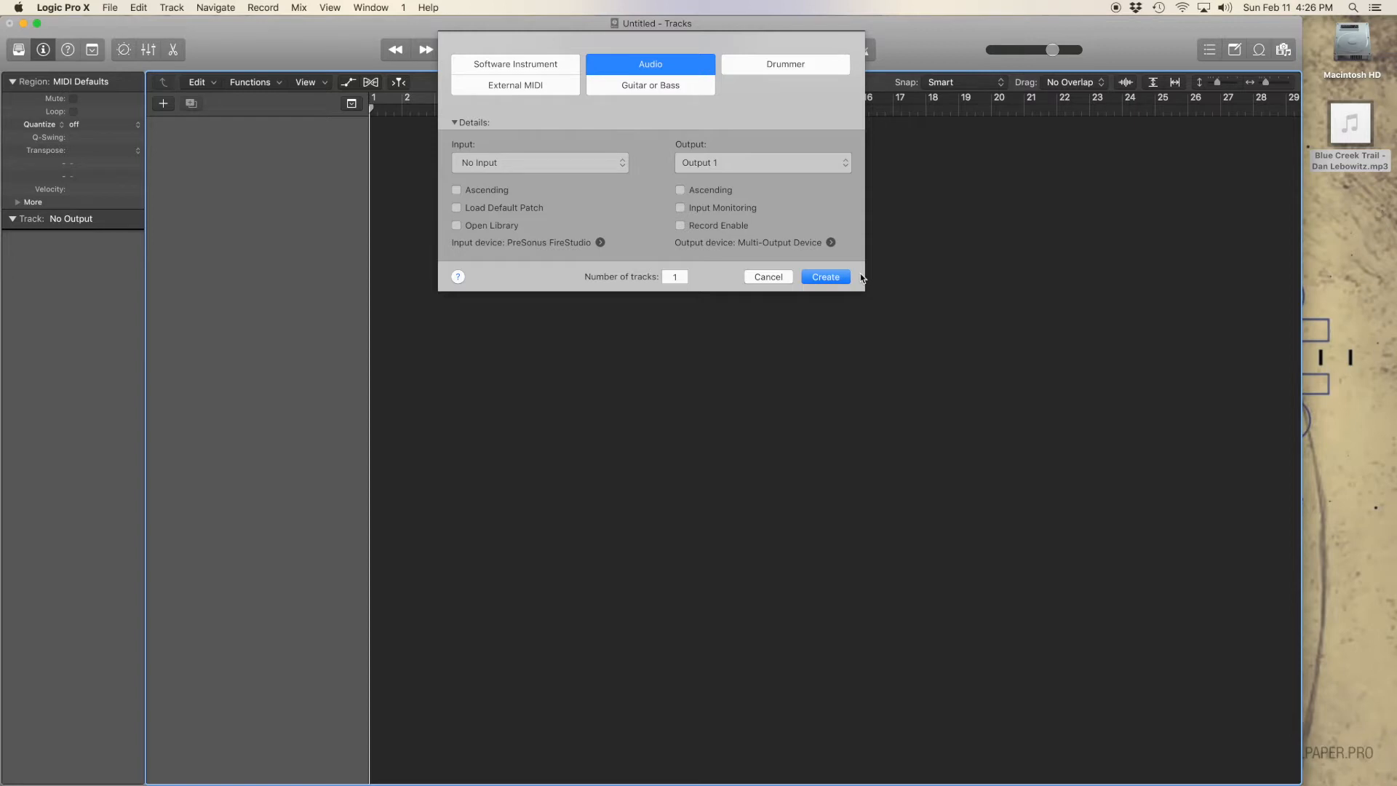
Create one new empty audio track, Audio 1, in the project
{"action": "left_click", "coordinate": [826, 276]}
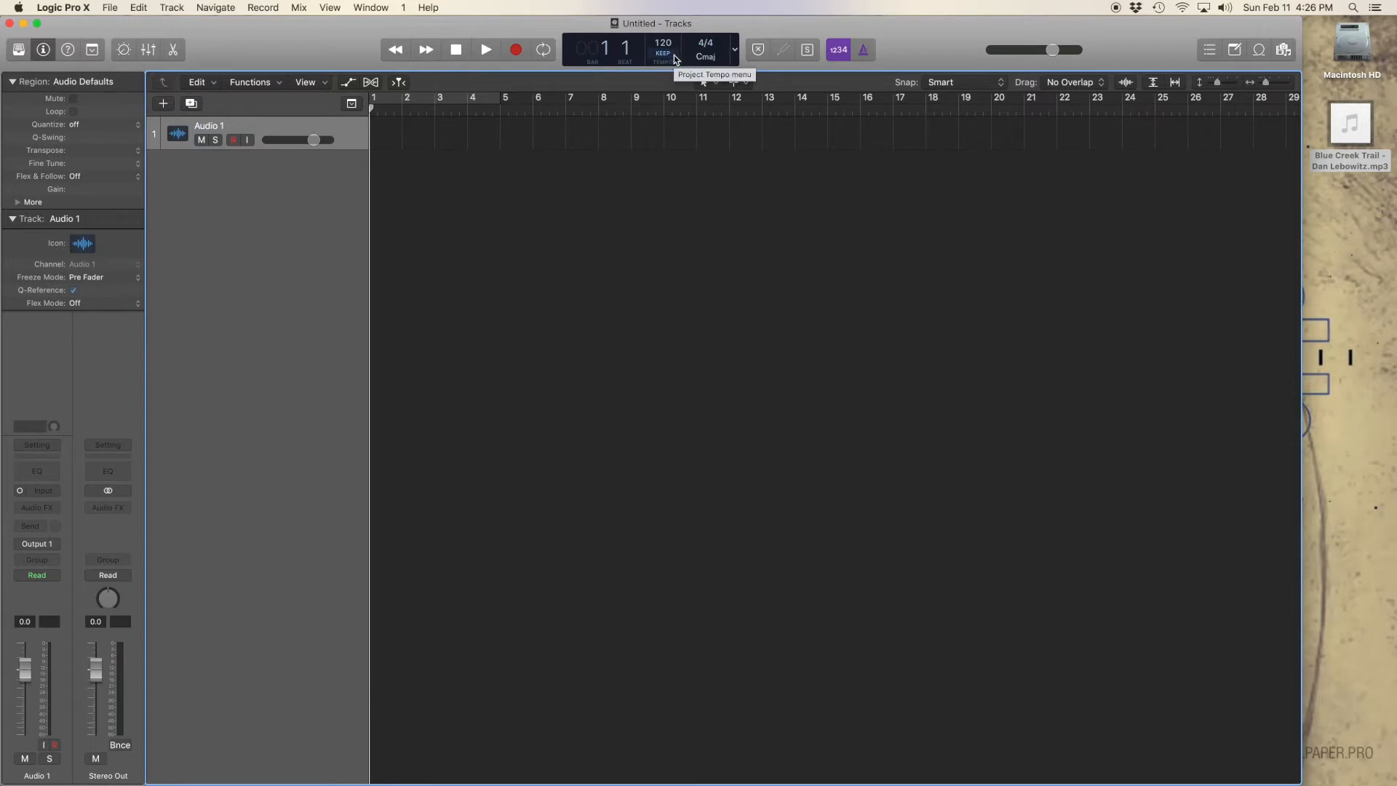
Set imported audio files to On + Align Bars and Beats in Smart Tempo project settings
{"action": "left_click", "coordinate": [738, 50]}
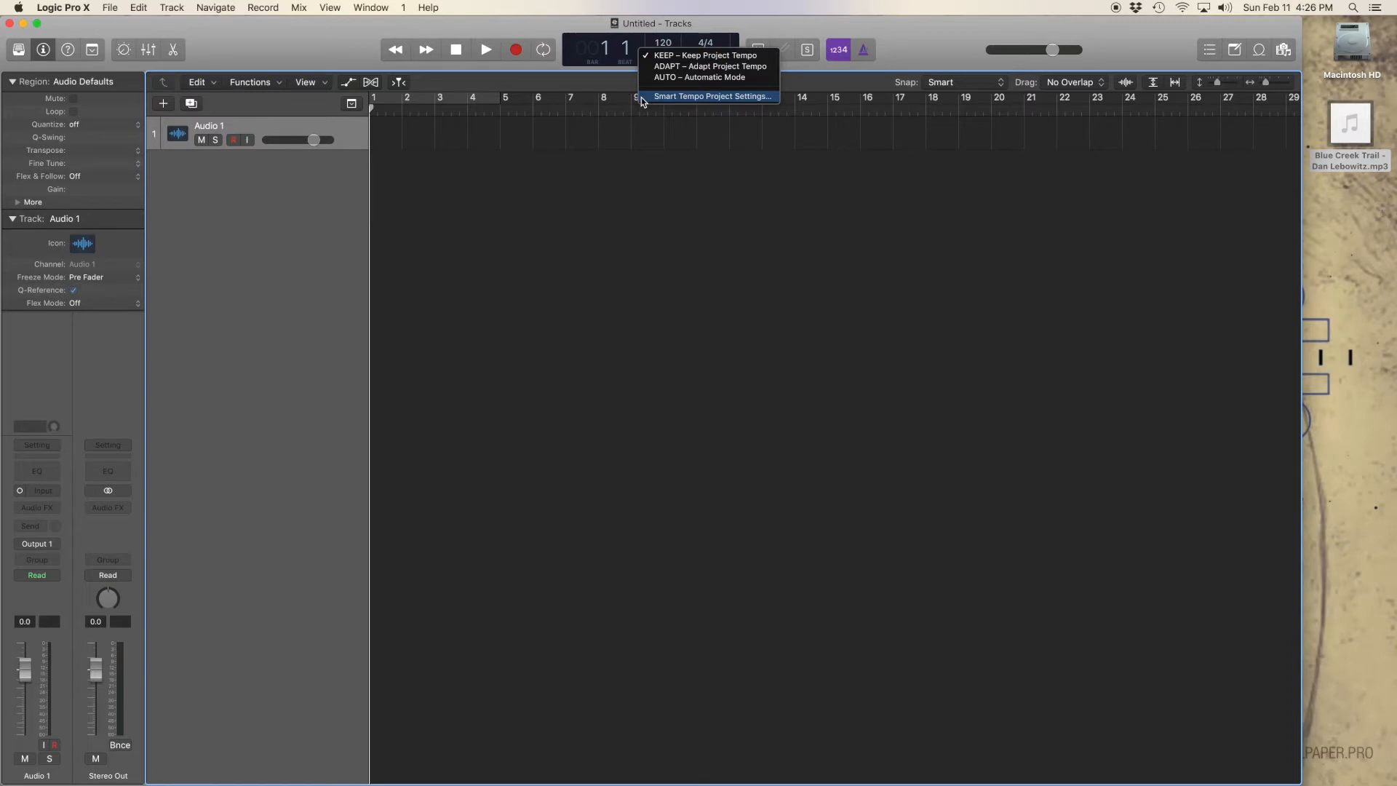
{"action": "left_click", "coordinate": [713, 96]}
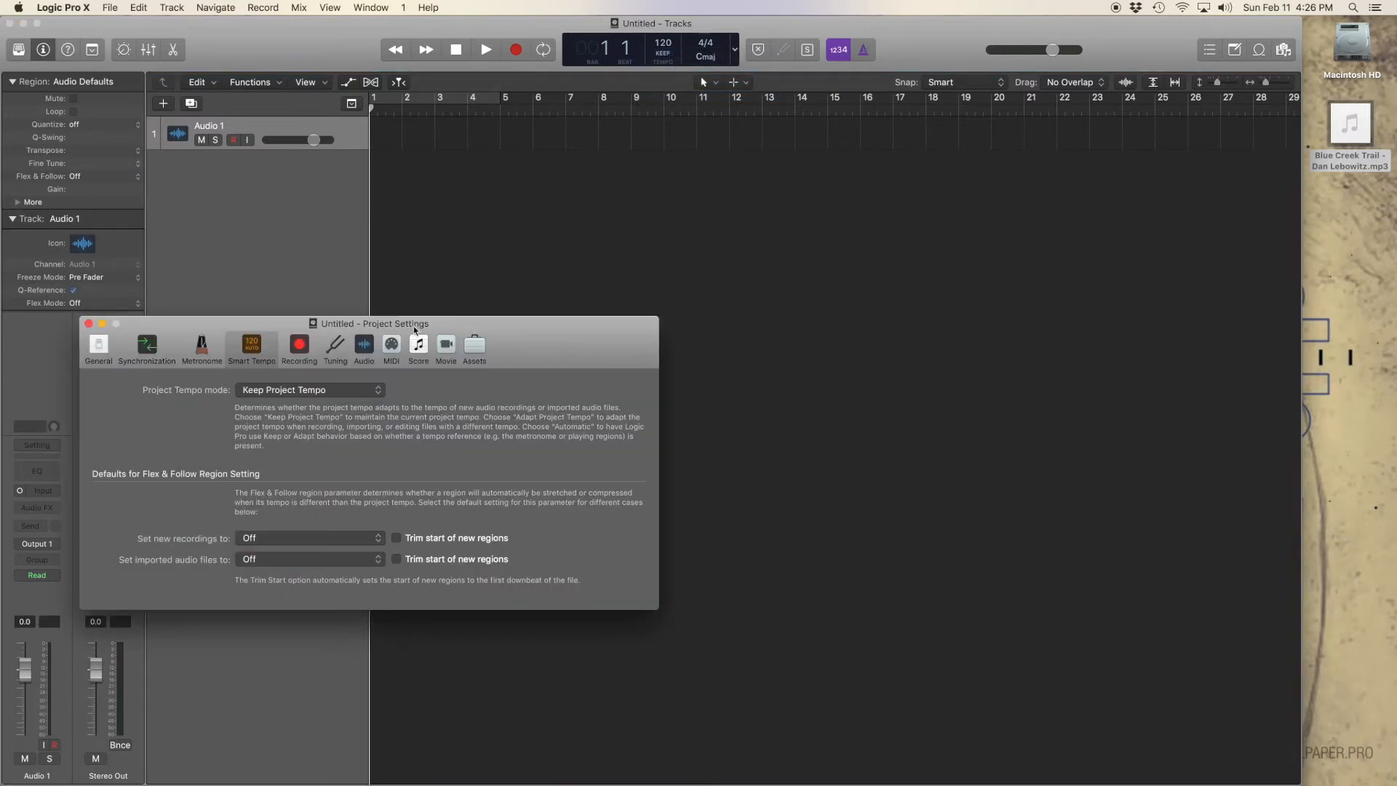
{"action": "mouse_move", "coordinate": [192, 593]}
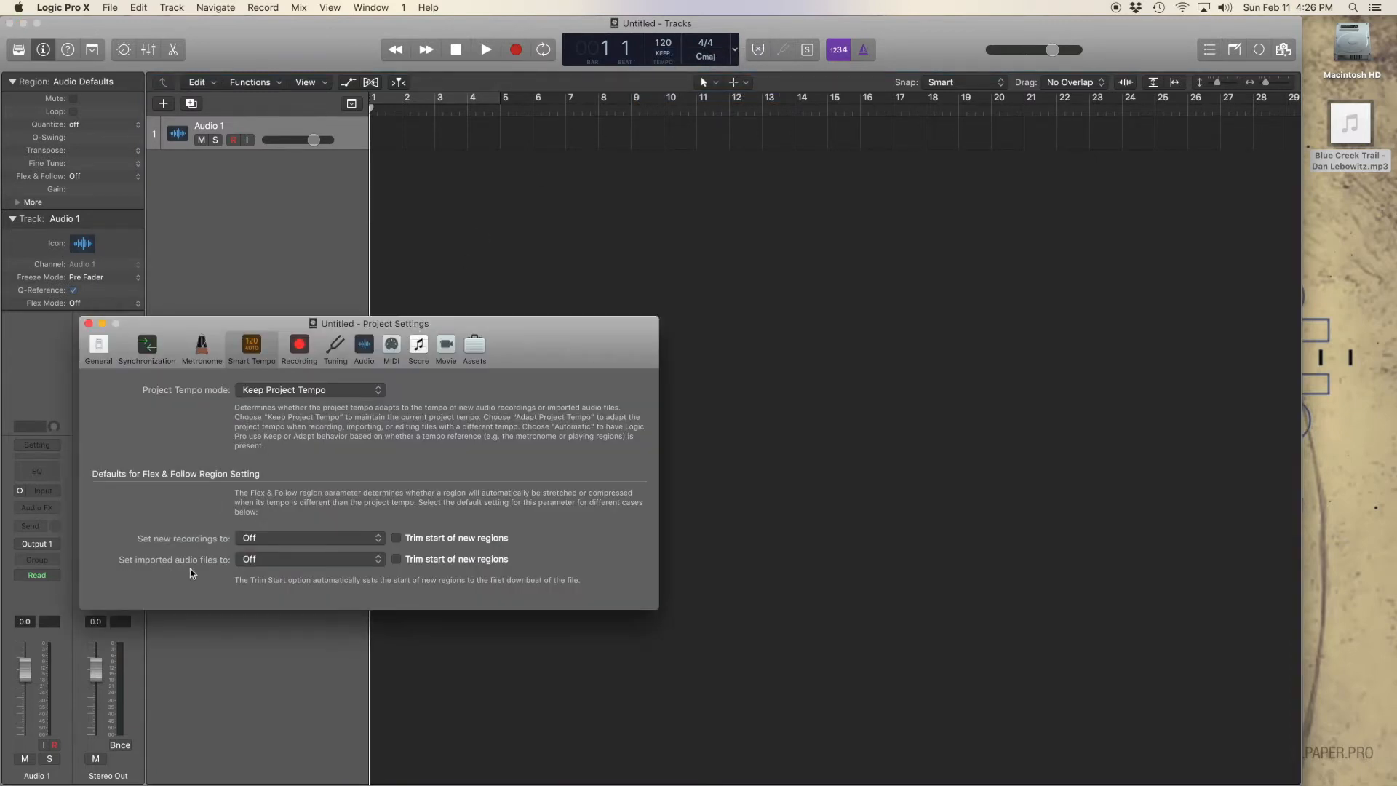
{"action": "left_click", "coordinate": [309, 559]}
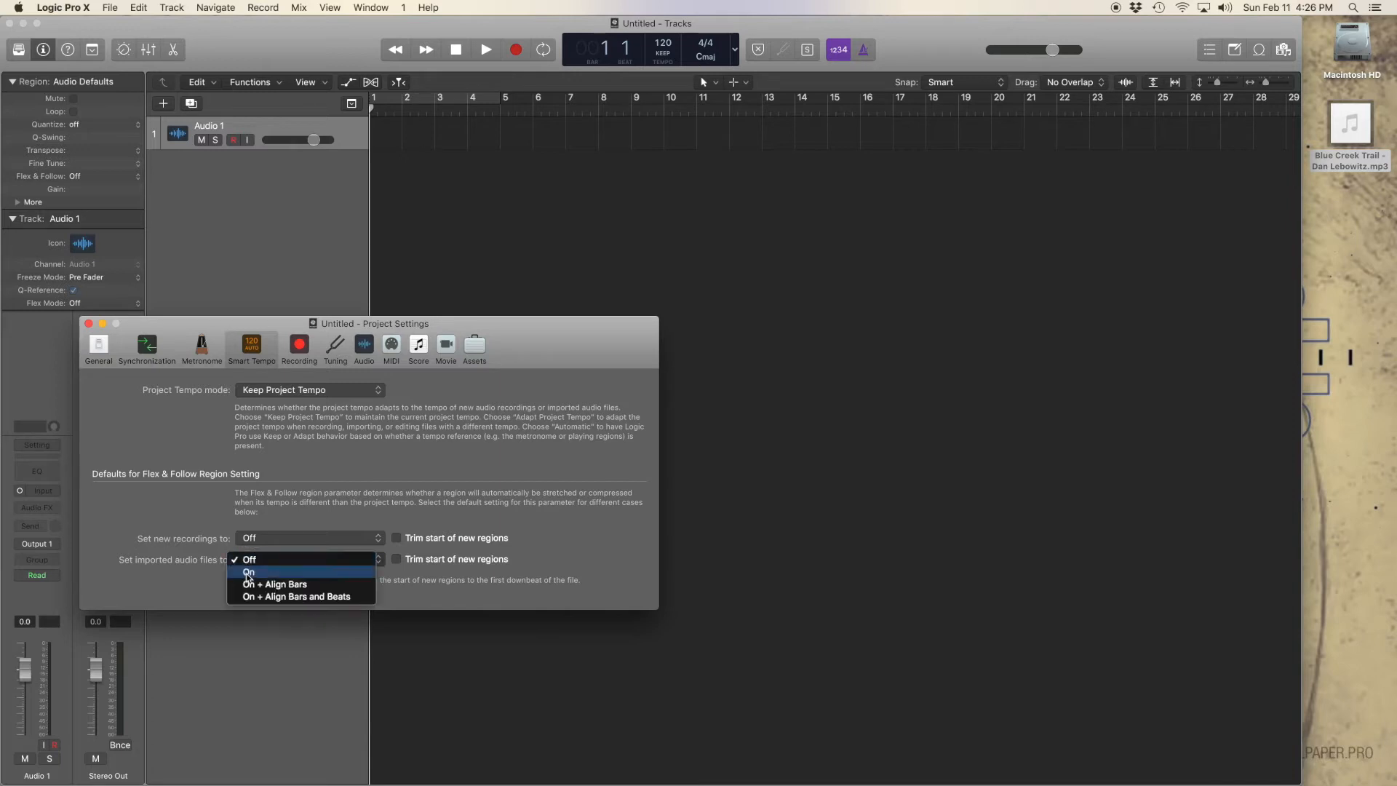
{"action": "mouse_move", "coordinate": [246, 597]}
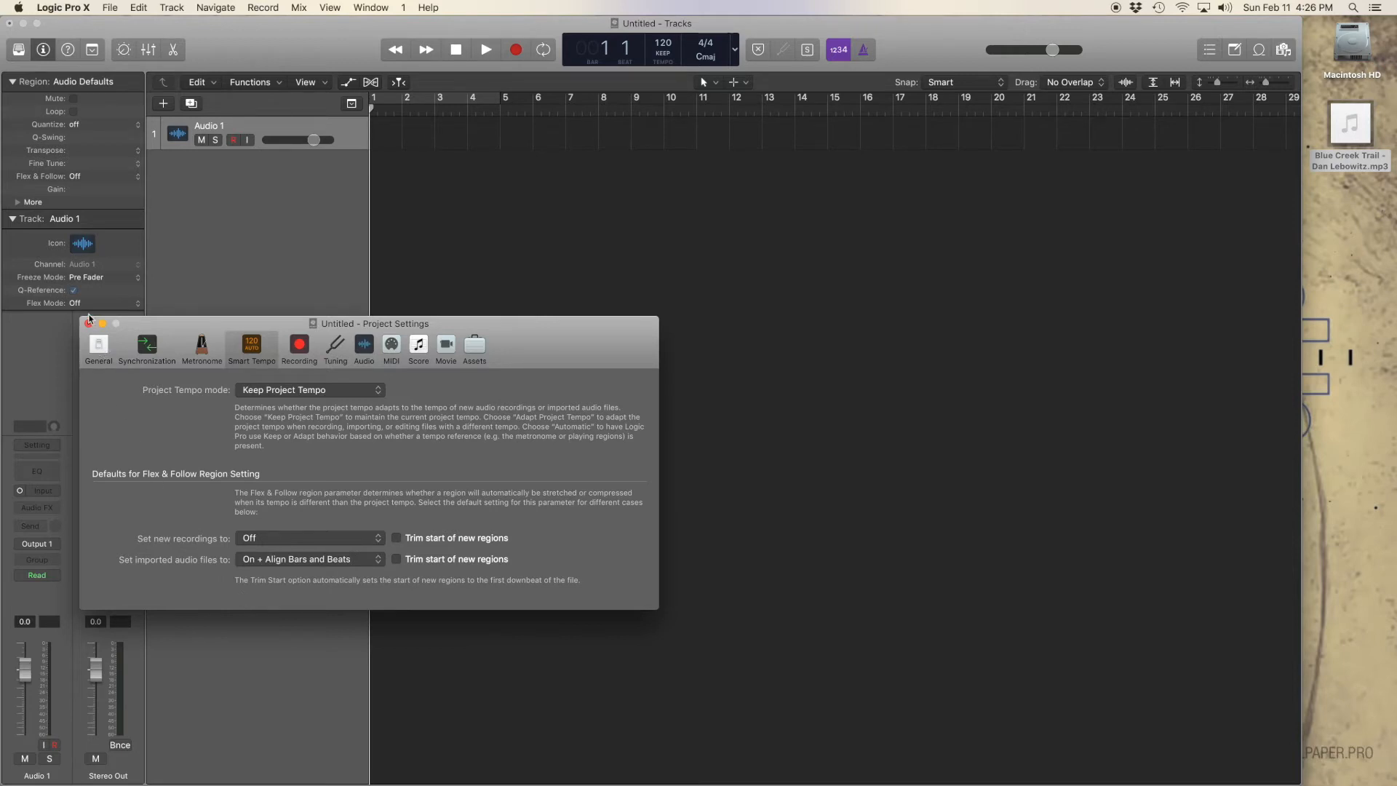
{"action": "left_click", "coordinate": [87, 324]}
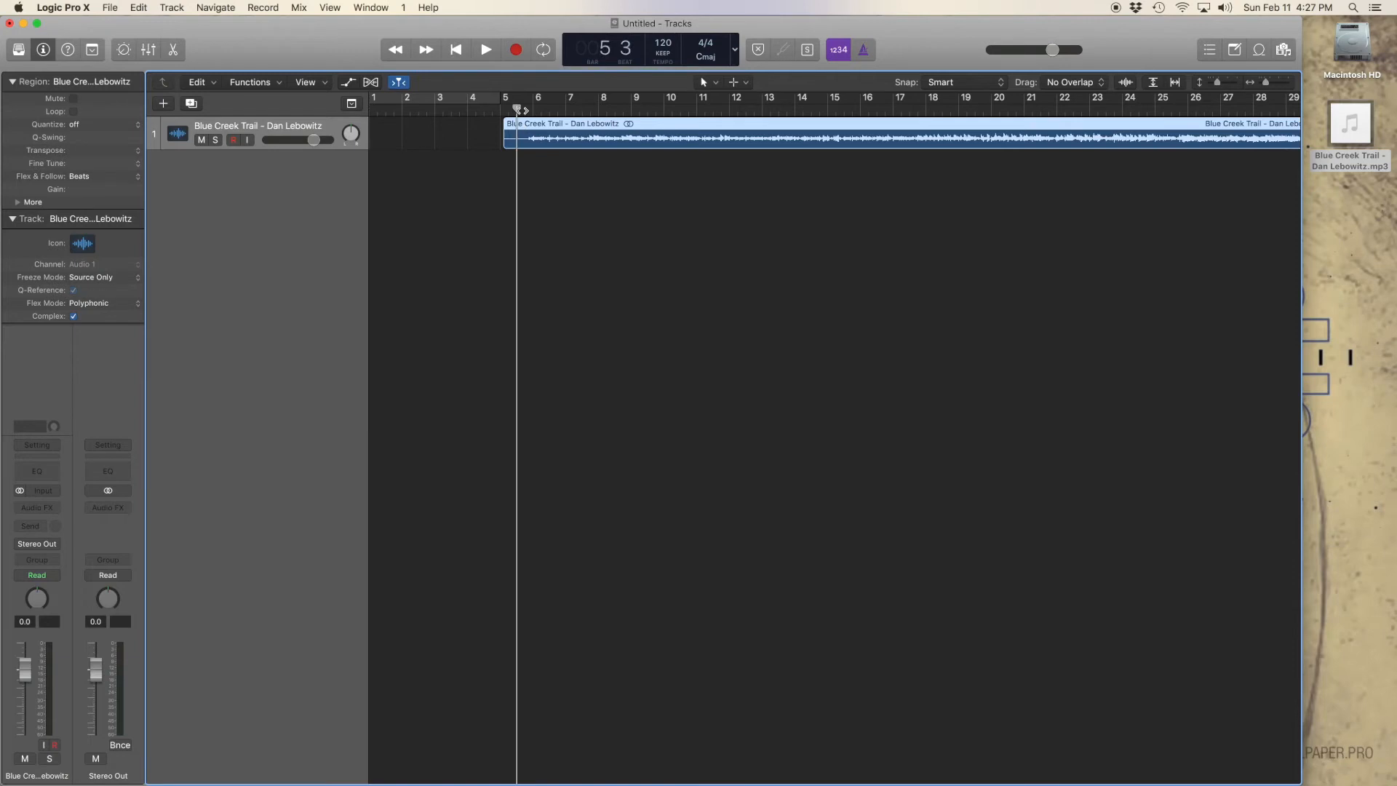
Start playback of the Blue Creek Trail region at the 120 BPM project tempo
{"action": "left_click", "coordinate": [485, 49]}
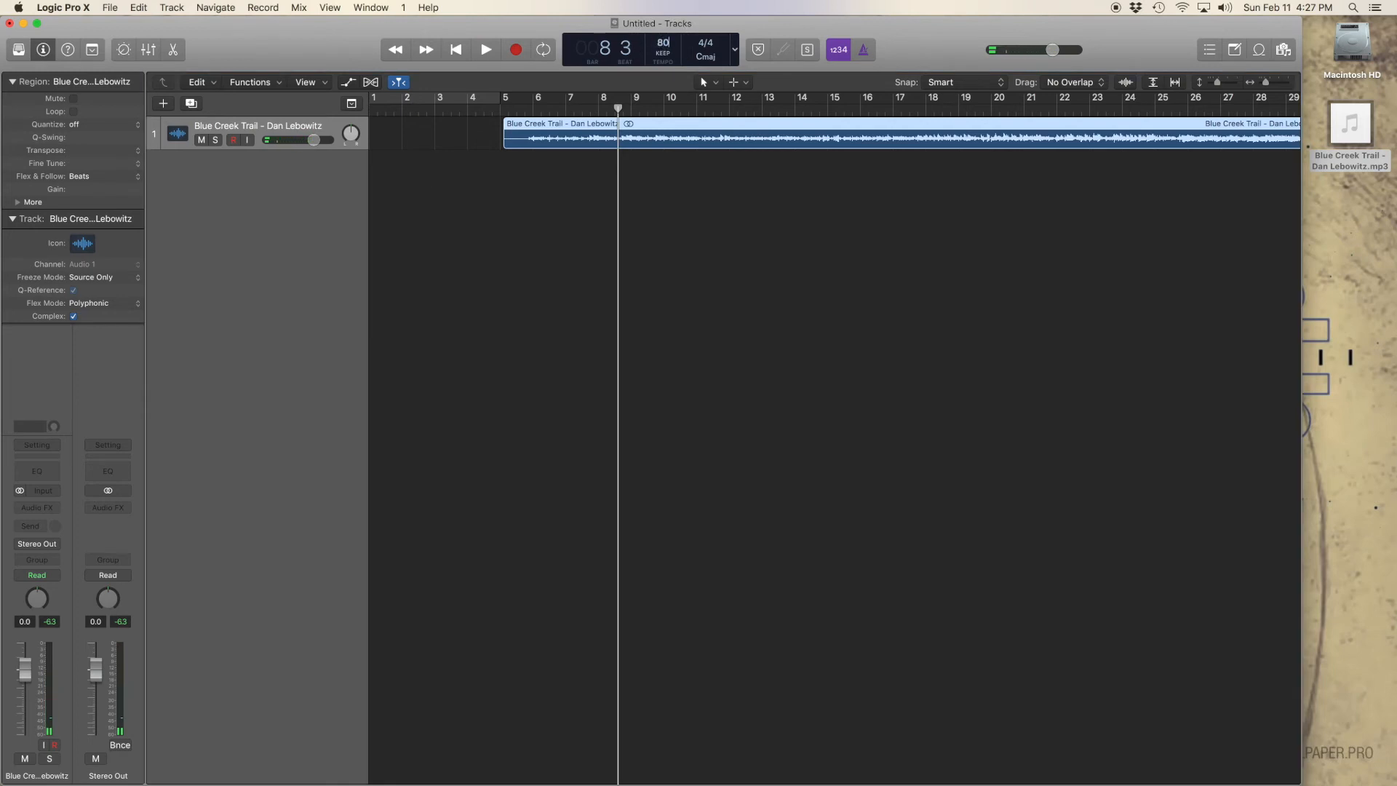
Play the Blue Creek Trail region with the project tempo lowered to 80 BPM
{"action": "left_click", "coordinate": [485, 49]}
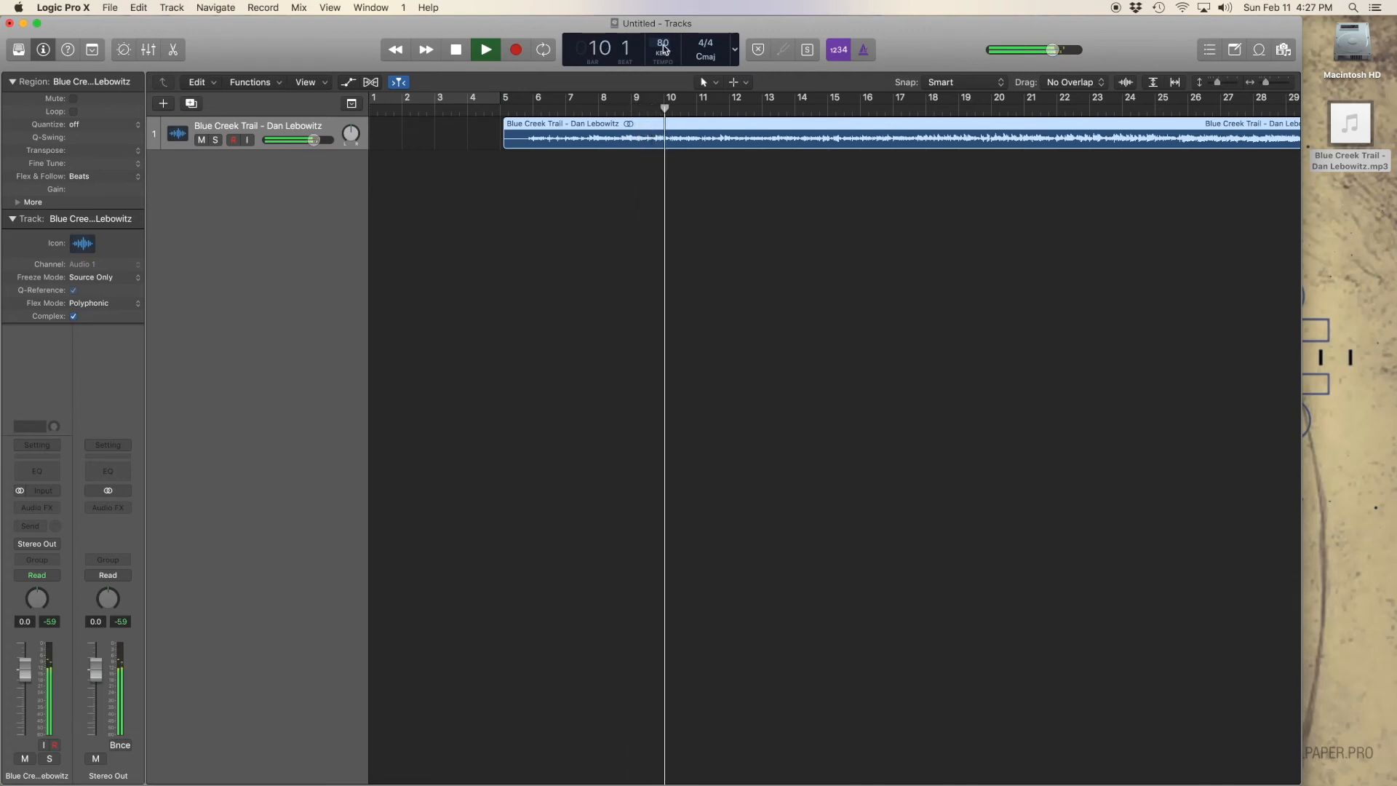
Stop the 80 BPM playback and play the song again at 160 BPM
{"action": "left_click", "coordinate": [487, 50]}
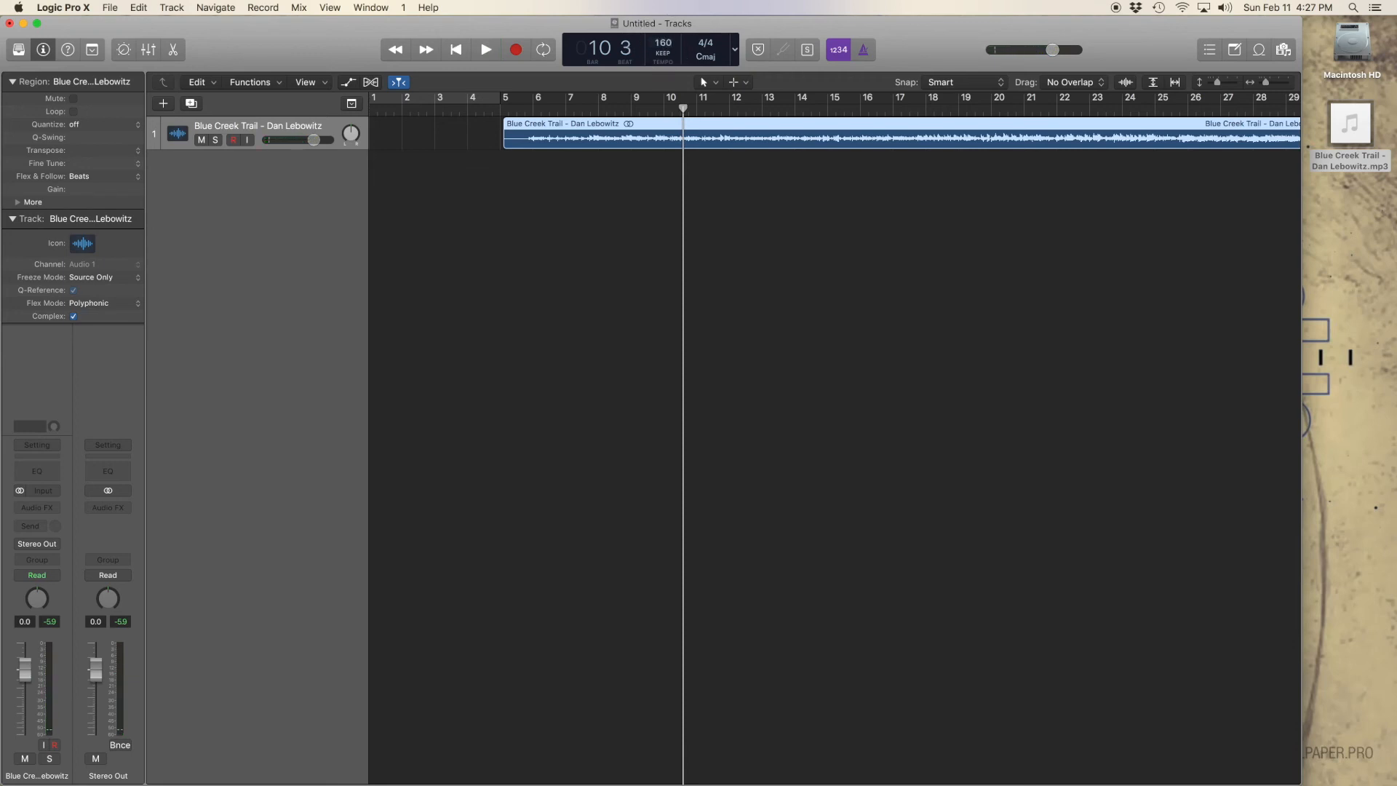
{"action": "left_click", "coordinate": [484, 50]}
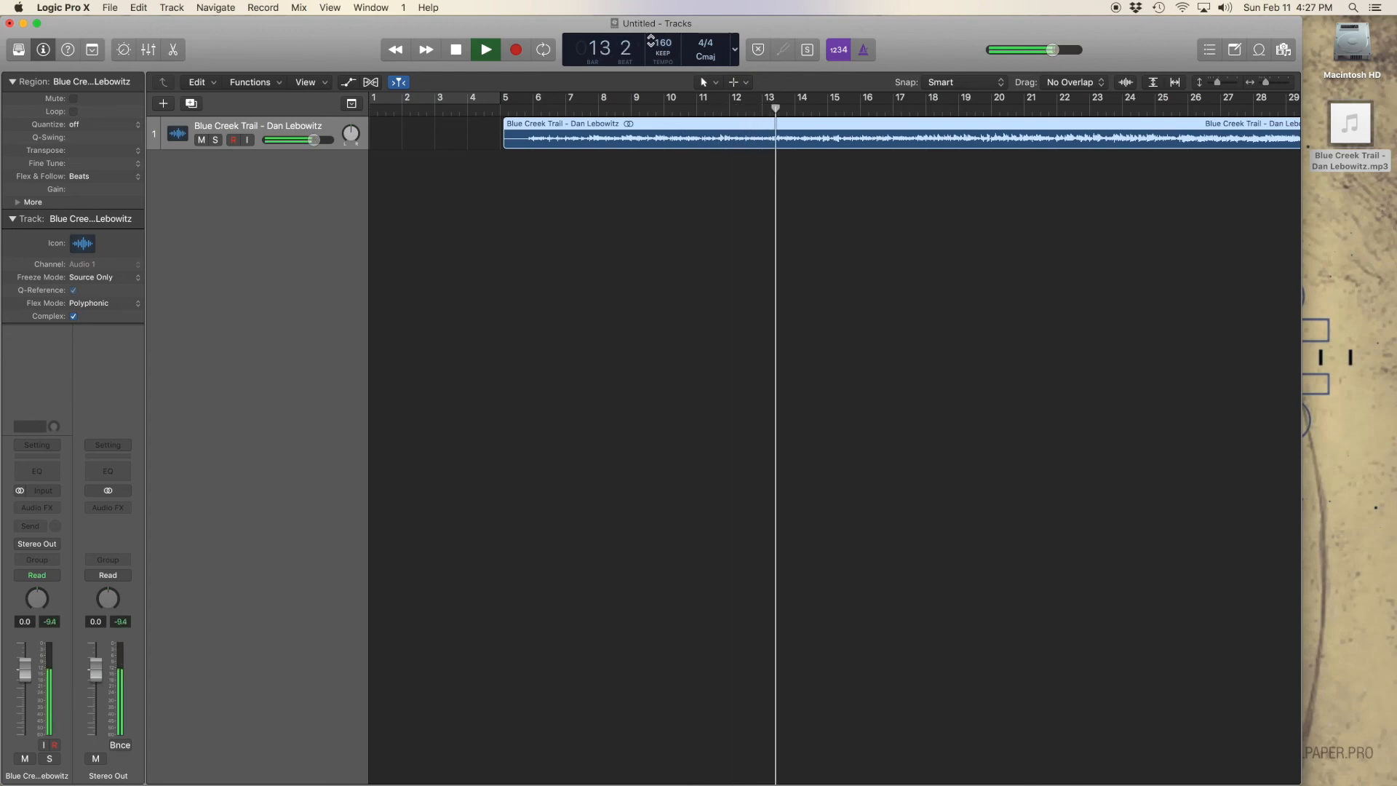
Stop playback of the song near bar 14 with the tempo at 160 BPM
{"action": "left_click", "coordinate": [455, 49]}
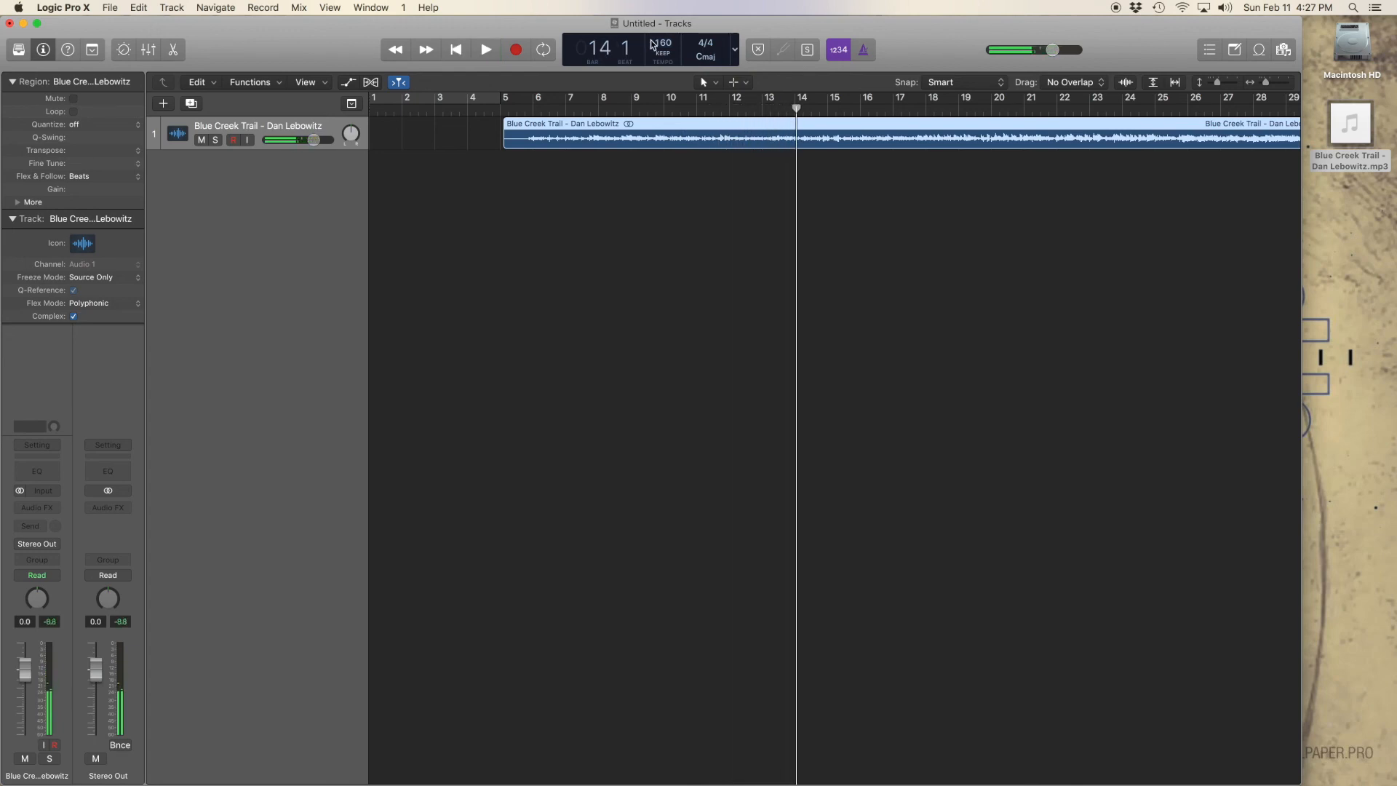